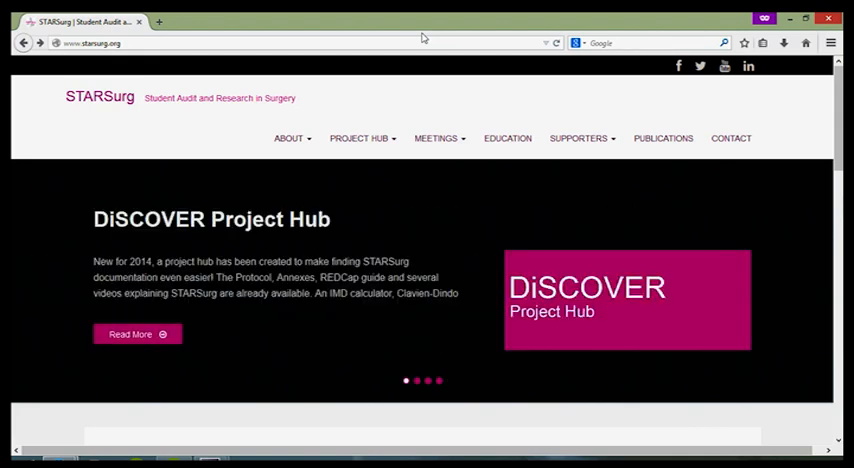
Step: Open the STARSurg REDCap site from the Project Hub menu
left_click(360, 138)
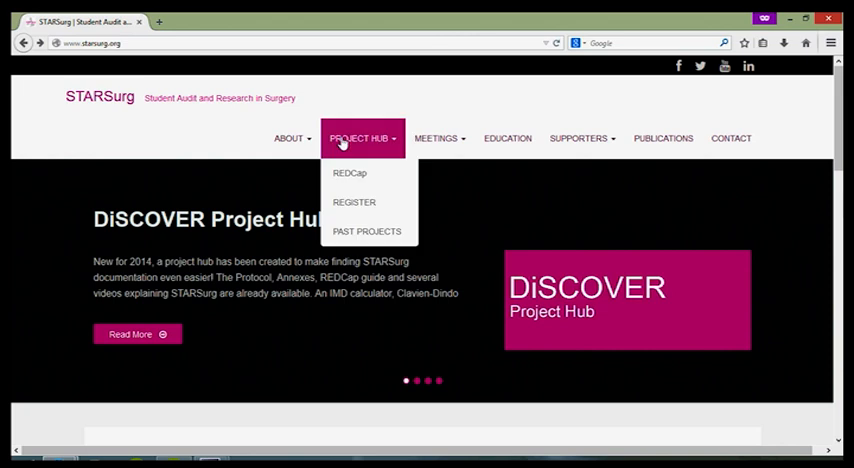
left_click(349, 172)
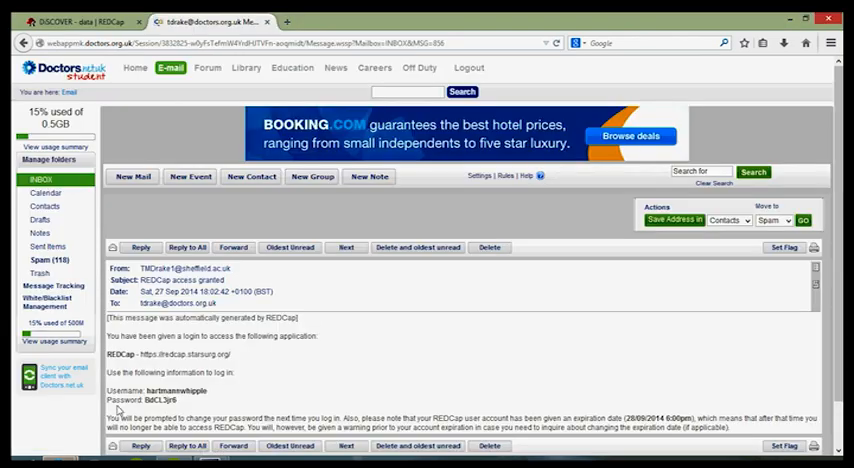
Step: Select the username and password in the 'REDCap access granted' email
scroll("down", 3)
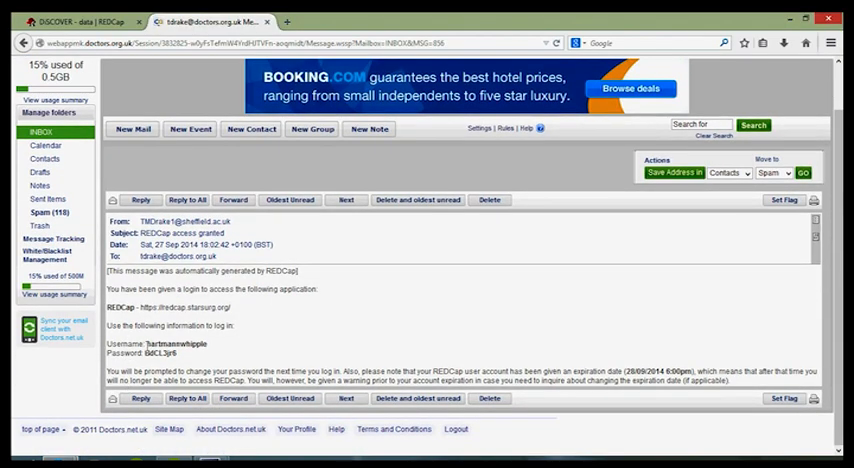
double_click(170, 343)
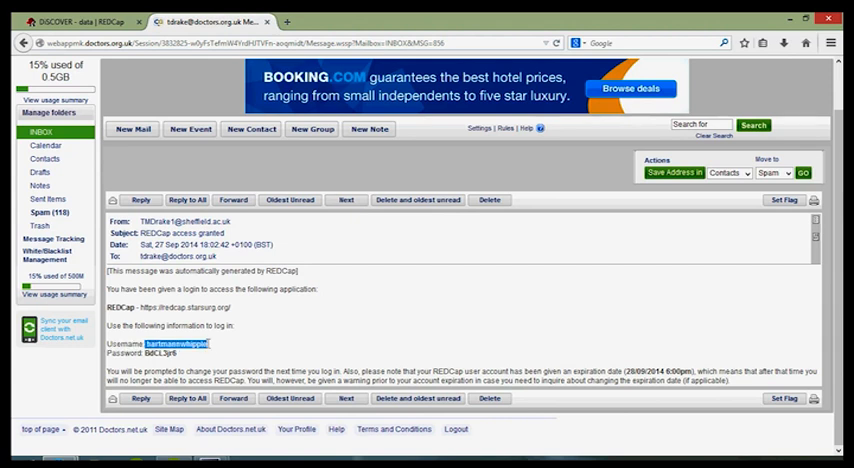
left_click(190, 307)
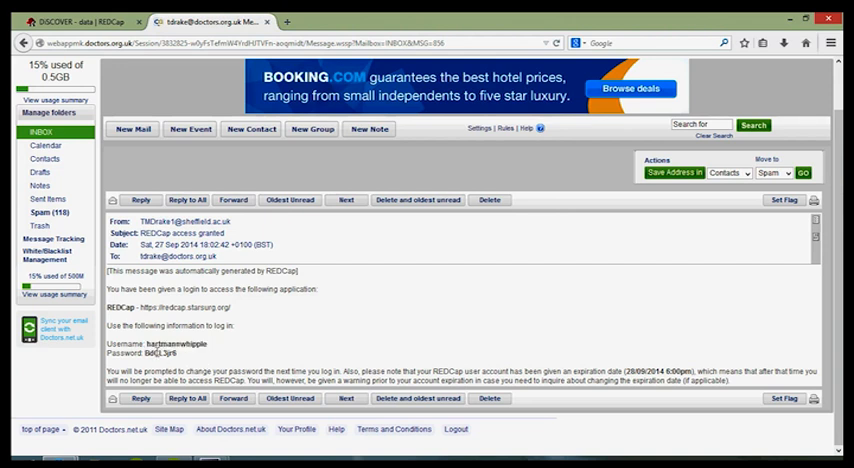
double_click(160, 352)
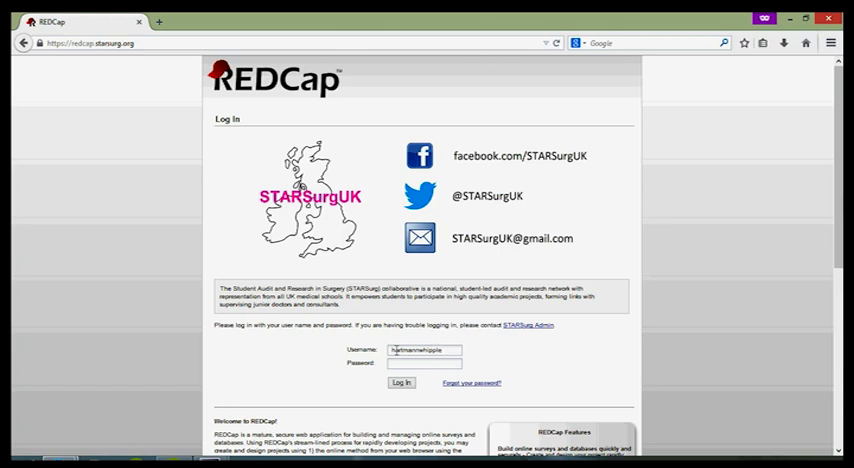
type("hartmannwhipple")
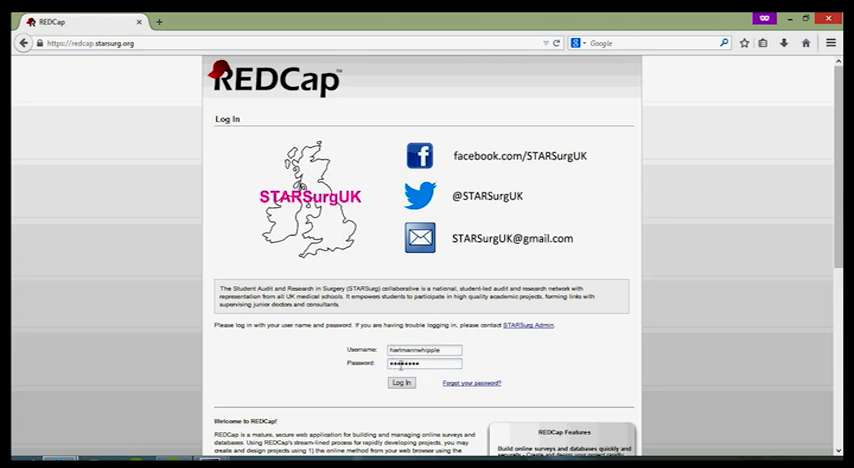
left_click(401, 382)
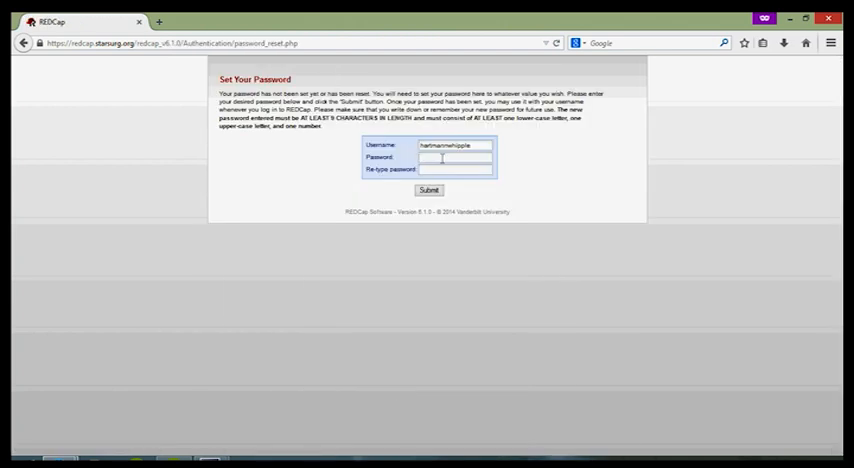
type("password")
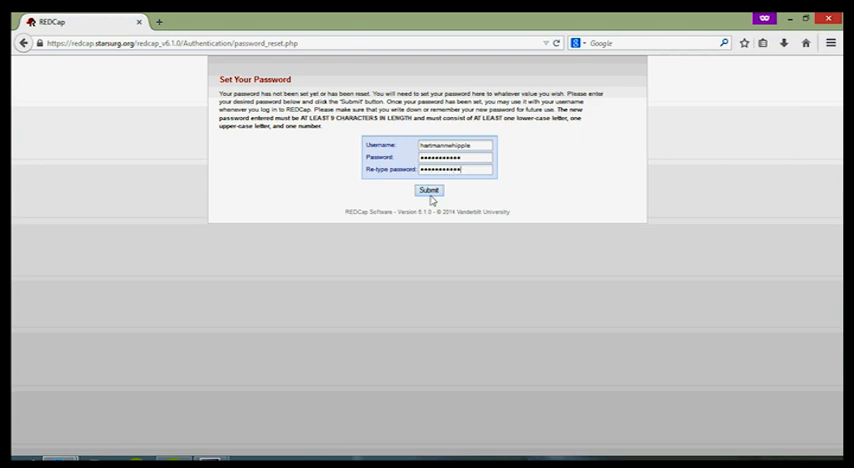
left_click(428, 190)
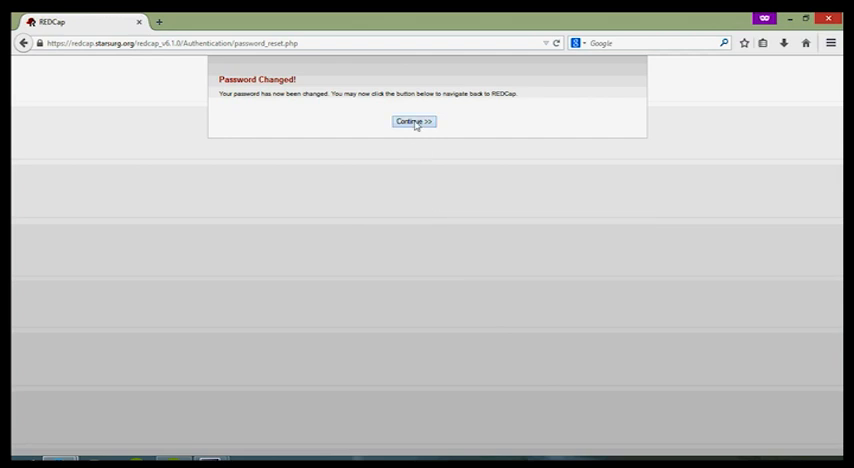
left_click(413, 121)
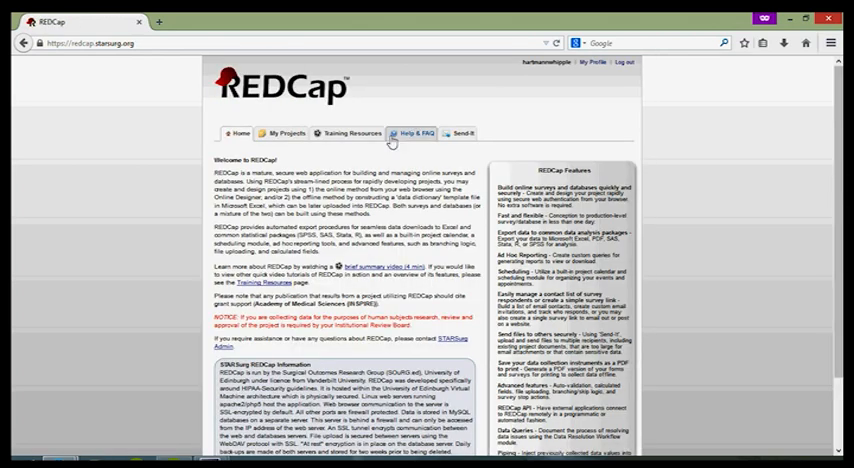
mouse_move(351, 170)
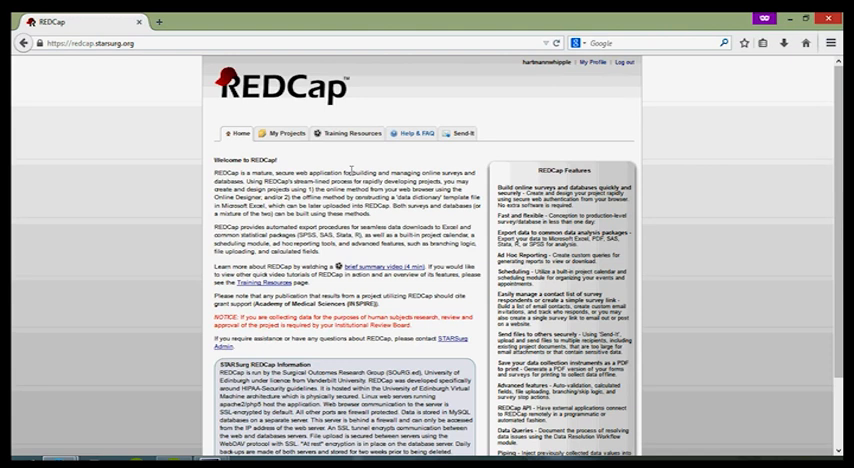
mouse_move(513, 148)
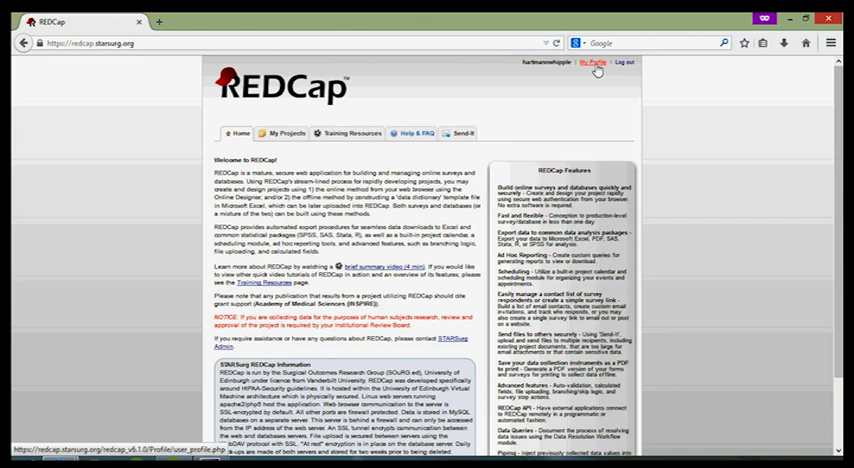
Step: Open the DISCOVER - data project from the My Projects list
left_click(285, 133)
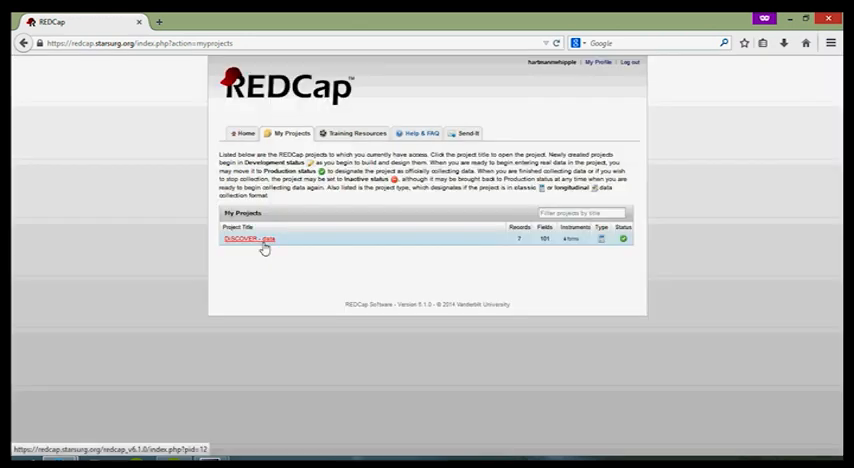
left_click(248, 239)
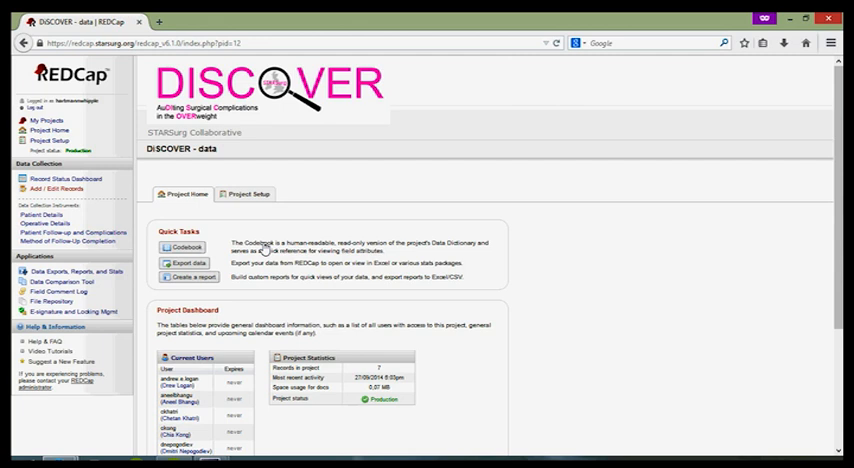
mouse_move(215, 277)
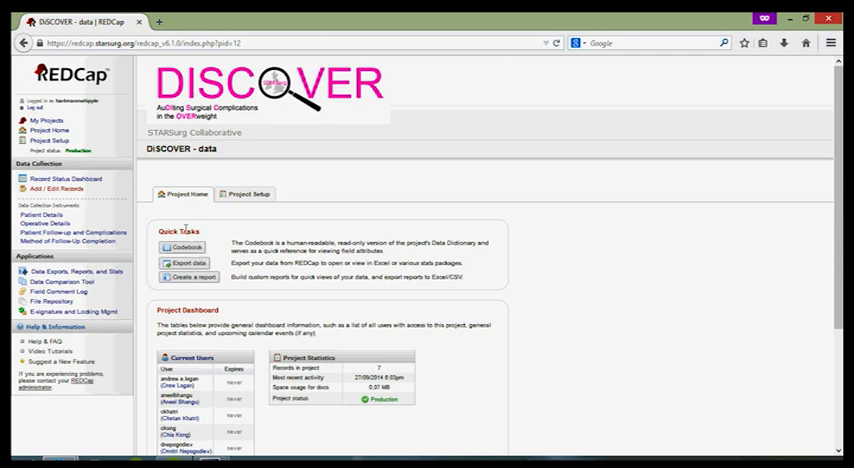
mouse_move(190, 208)
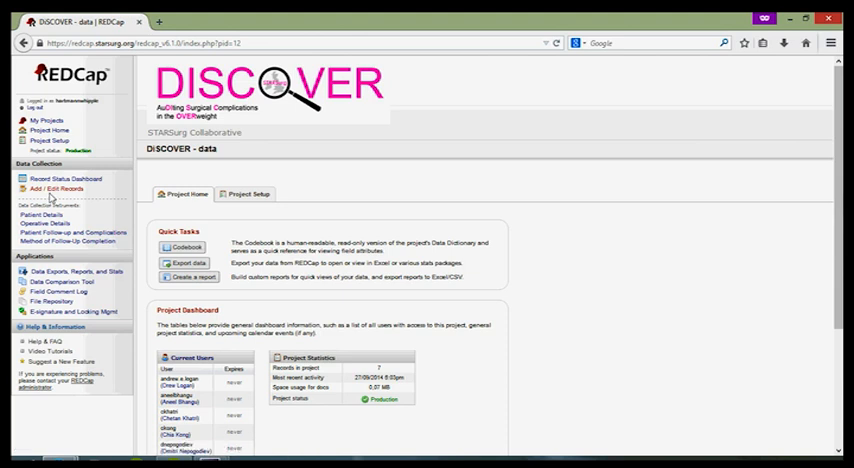
mouse_move(57, 189)
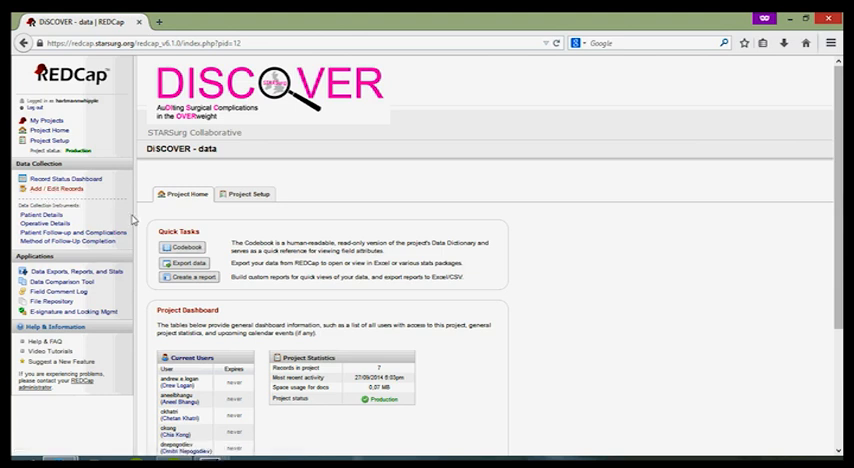
mouse_move(128, 274)
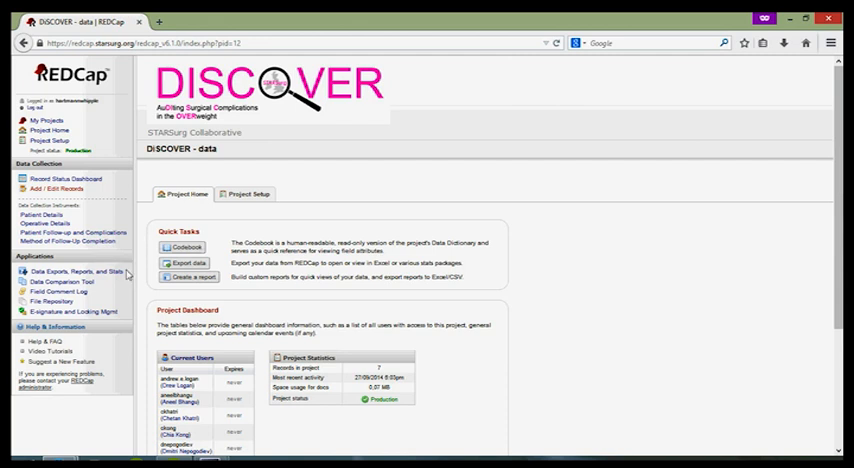
mouse_move(80, 271)
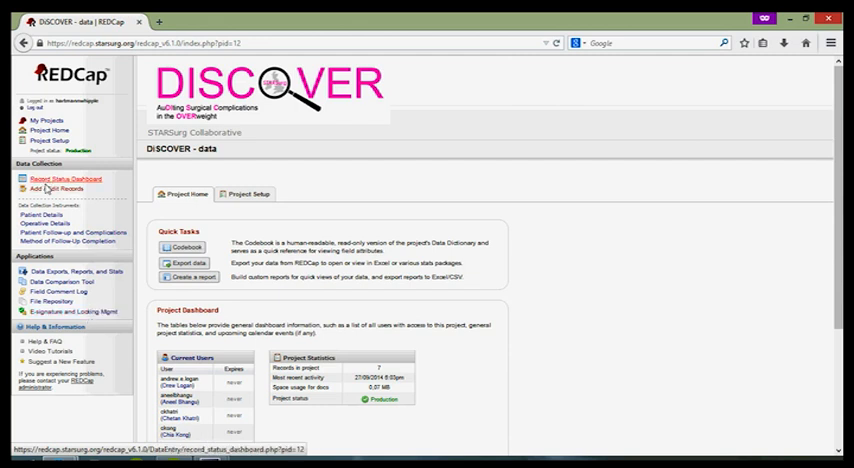
Step: Create new record 6 through Add / Edit Records
left_click(53, 189)
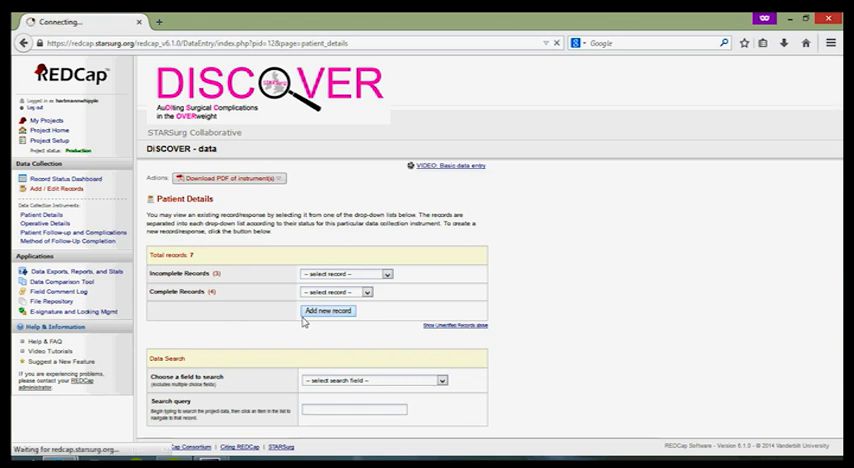
left_click(328, 310)
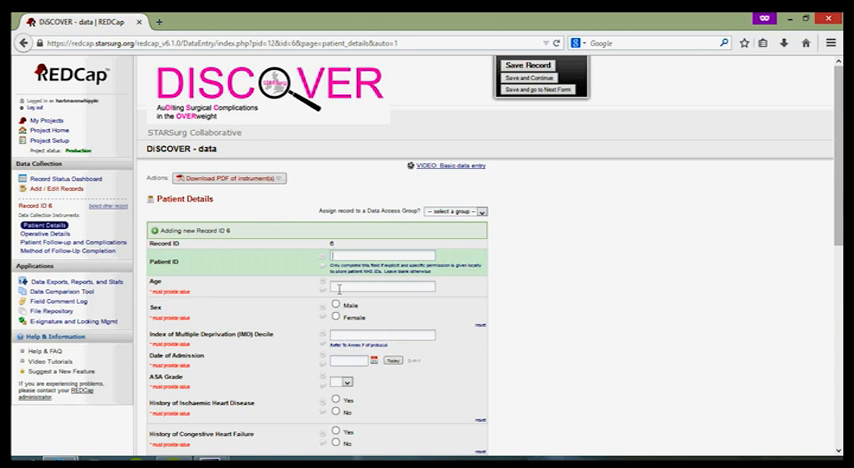
Step: Enter record 6's details: age 22, female, height 161, weight 75, albumin 20
left_click(382, 286)
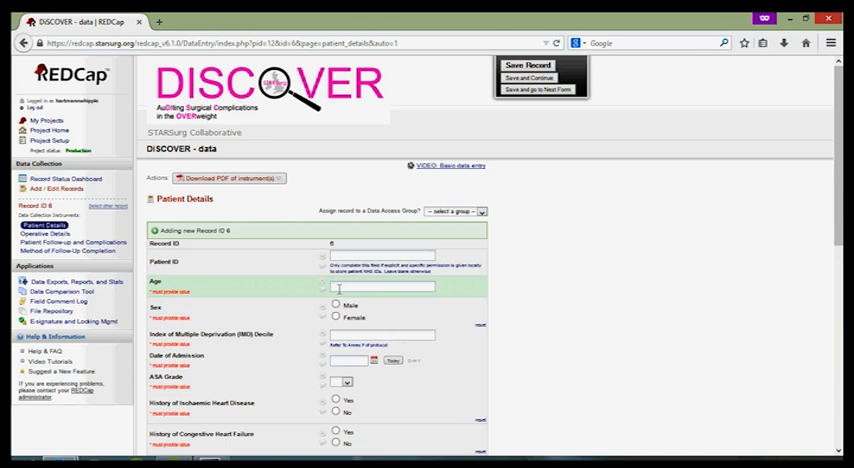
left_click(380, 286)
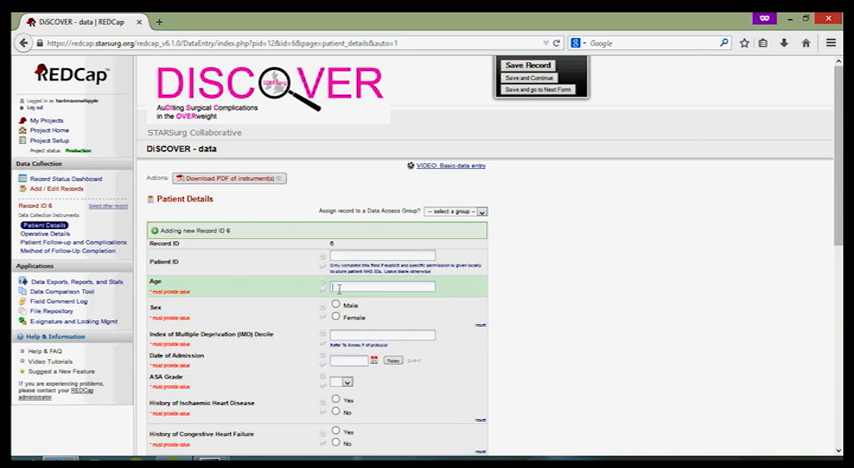
type("22")
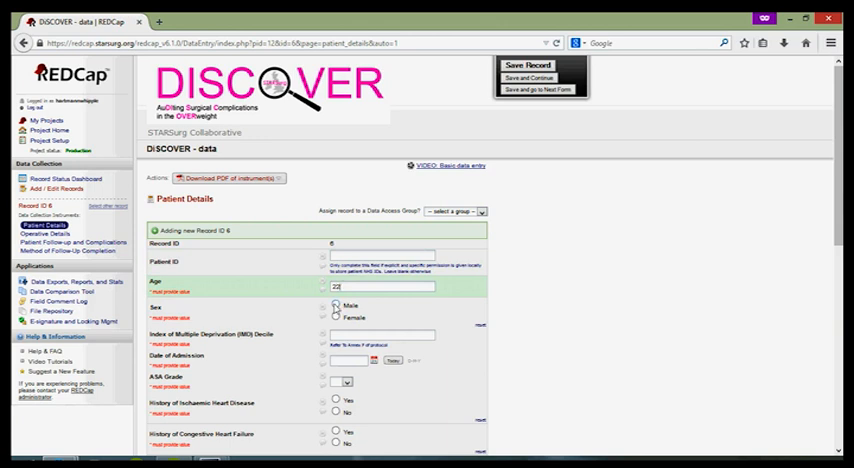
mouse_move(335, 325)
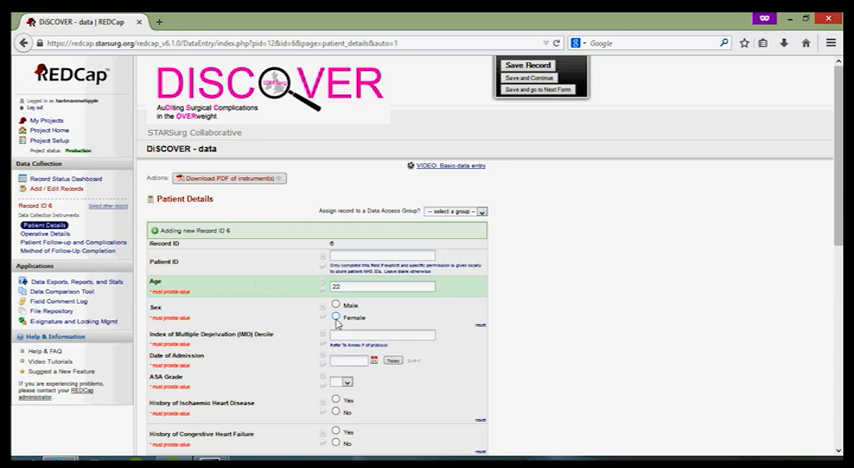
left_click(336, 317)
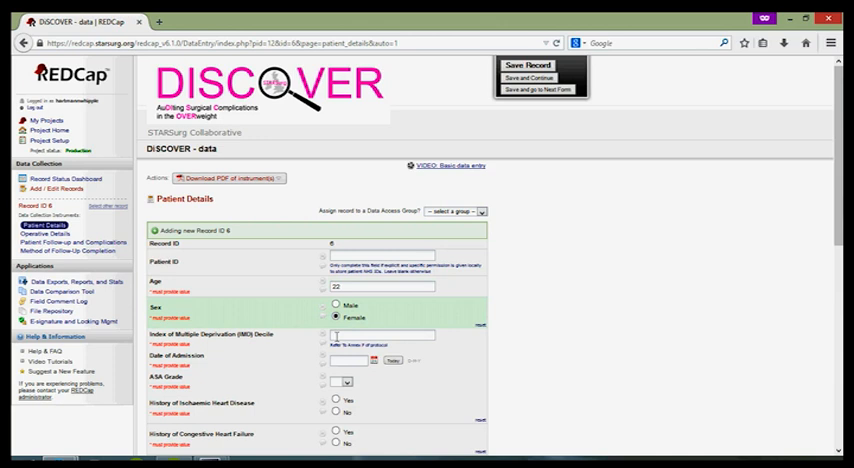
left_click(380, 335)
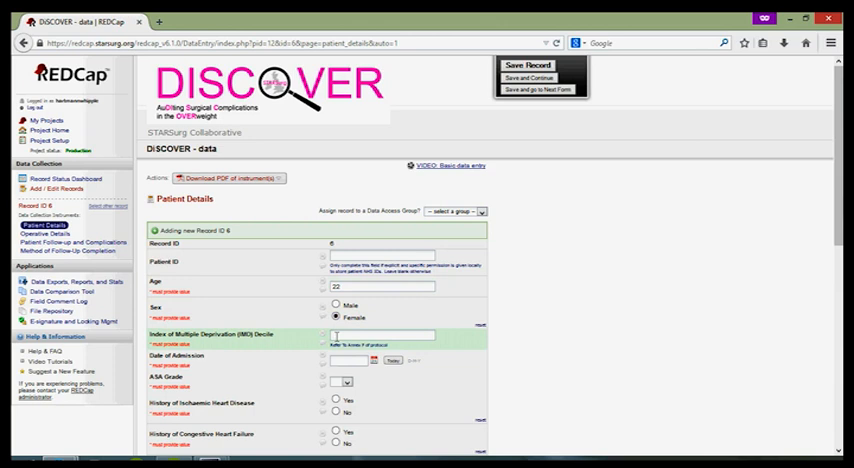
scroll("down", 3)
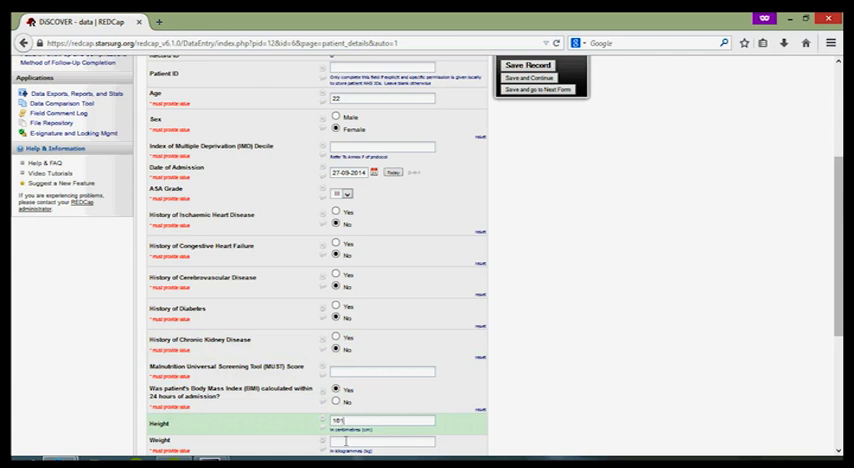
scroll("down", 3)
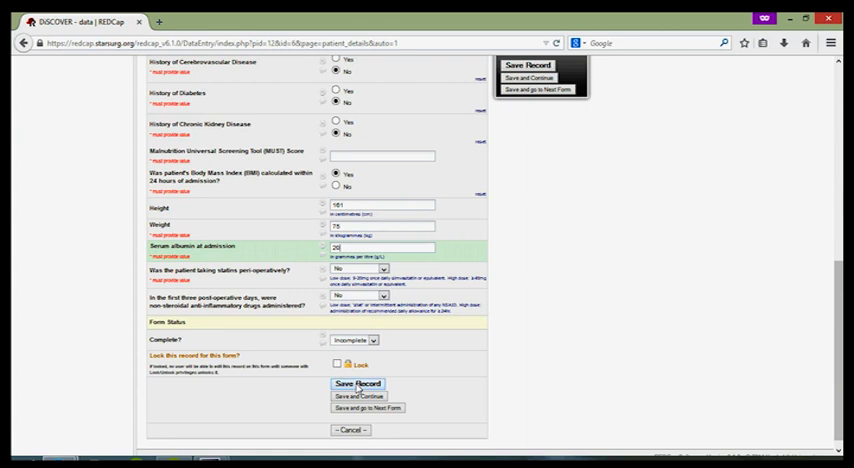
left_click(357, 384)
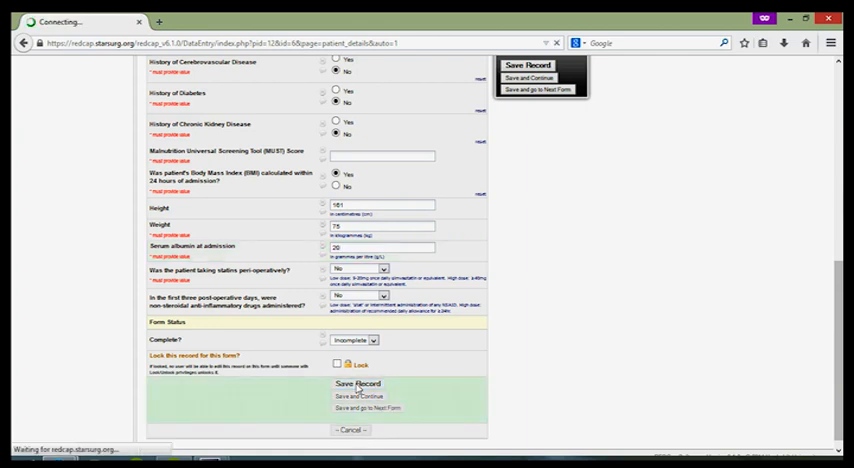
Step: Save record 6 and leave it despite the required-fields warning
left_click(357, 384)
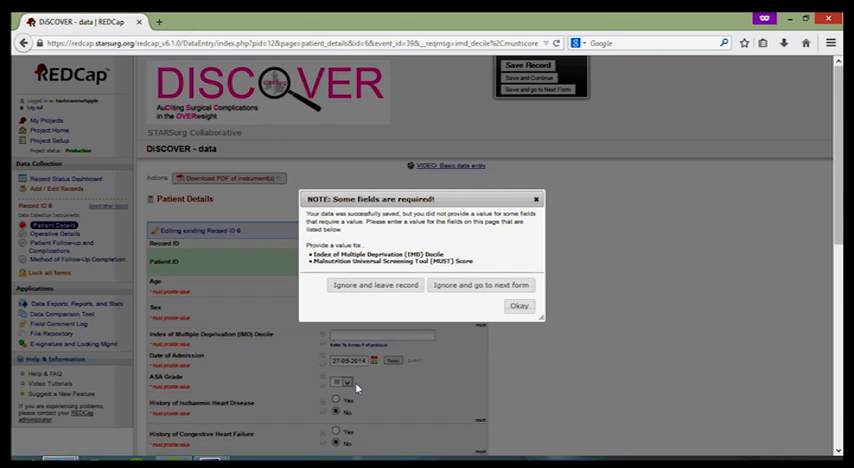
left_click(374, 285)
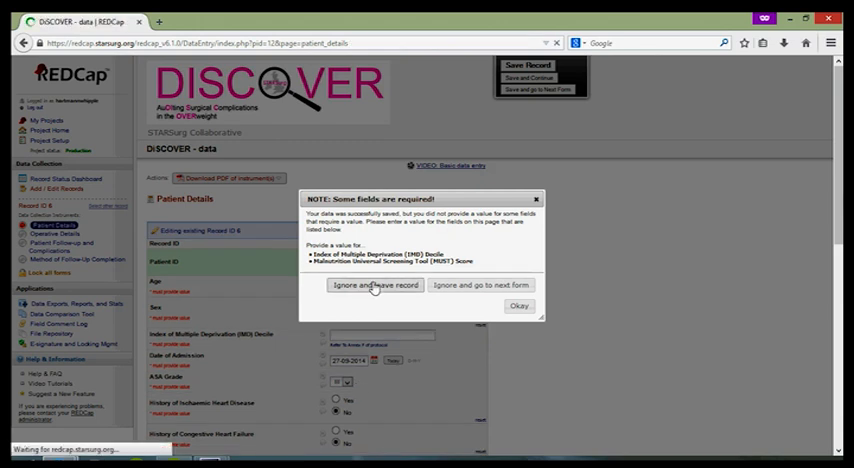
left_click(375, 285)
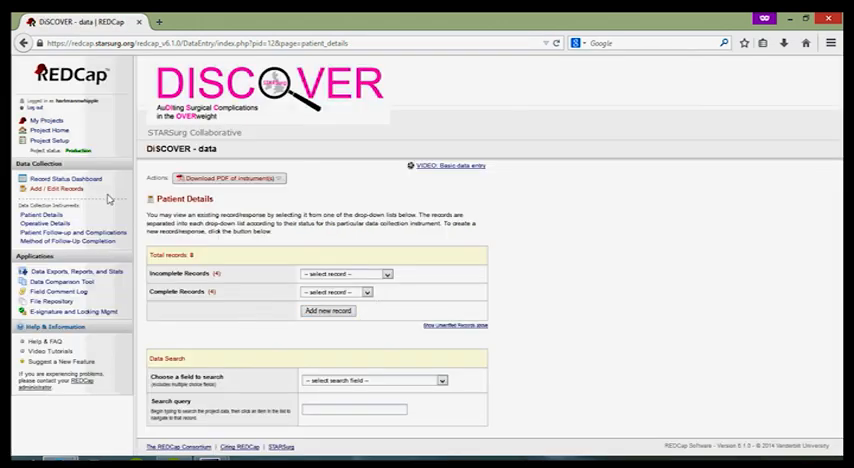
Step: Reopen record 6's Patient Details from the dashboard, add MUST score 1, mark Complete
left_click(65, 179)
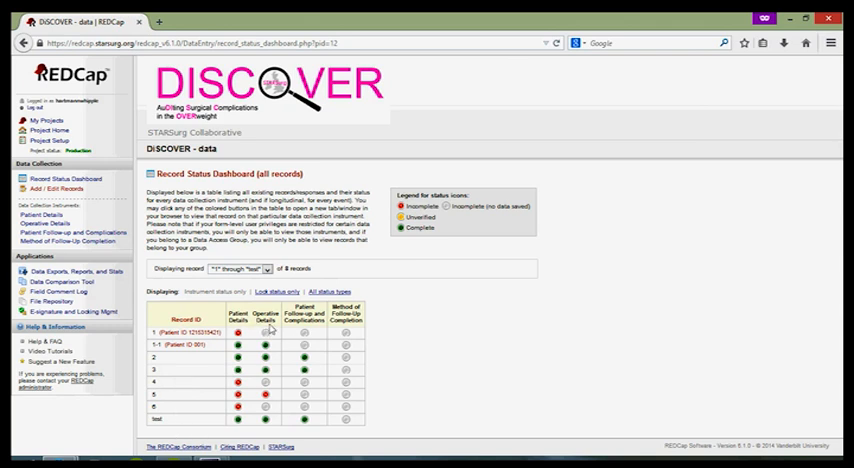
mouse_move(135, 397)
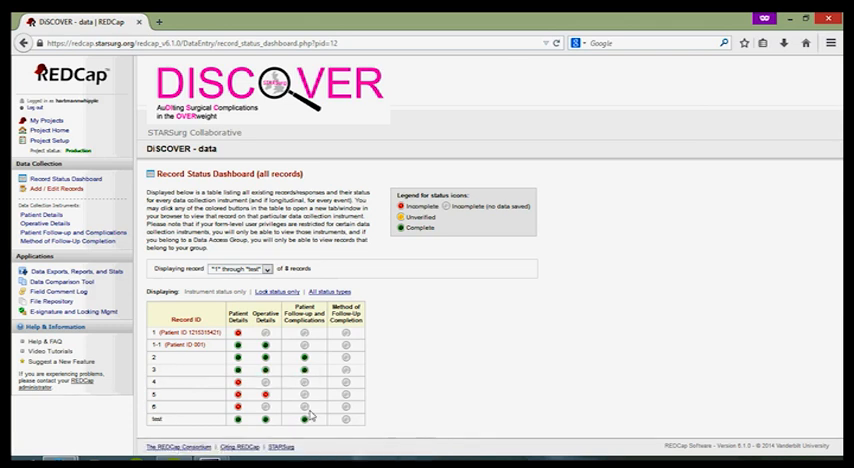
left_click(238, 407)
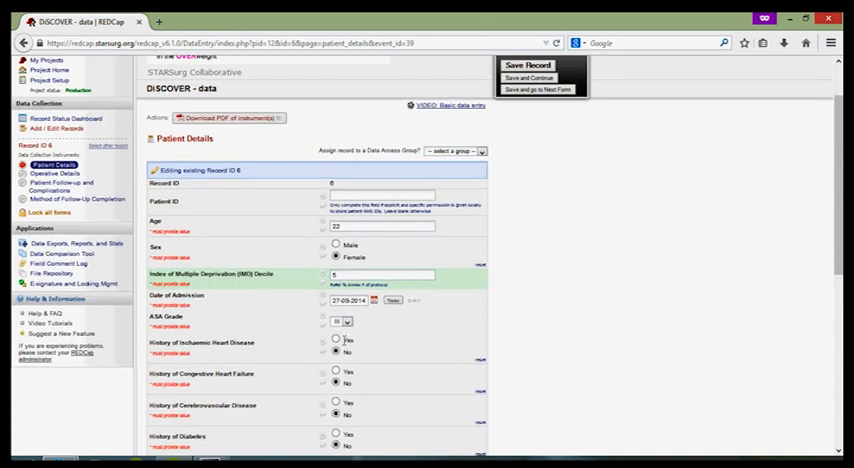
scroll("down", 3)
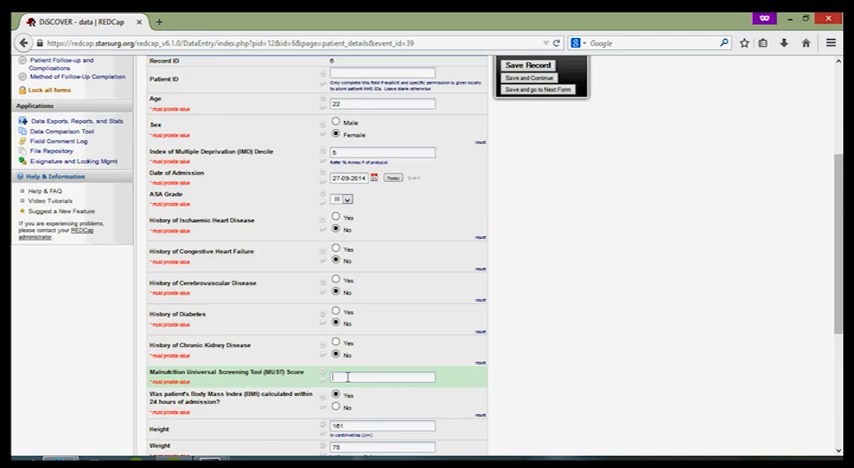
type("1")
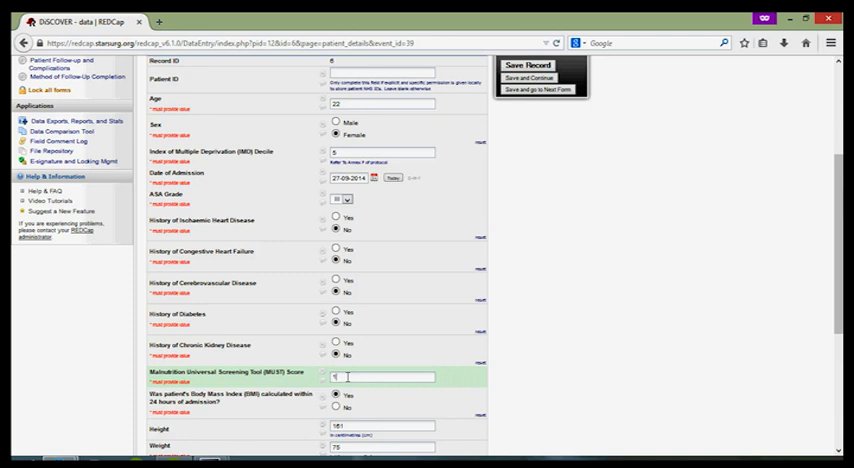
scroll("down", 3)
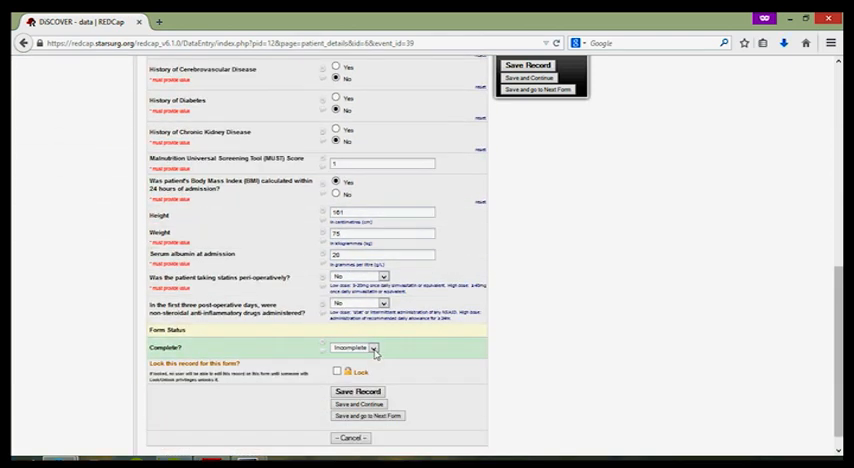
left_click(355, 348)
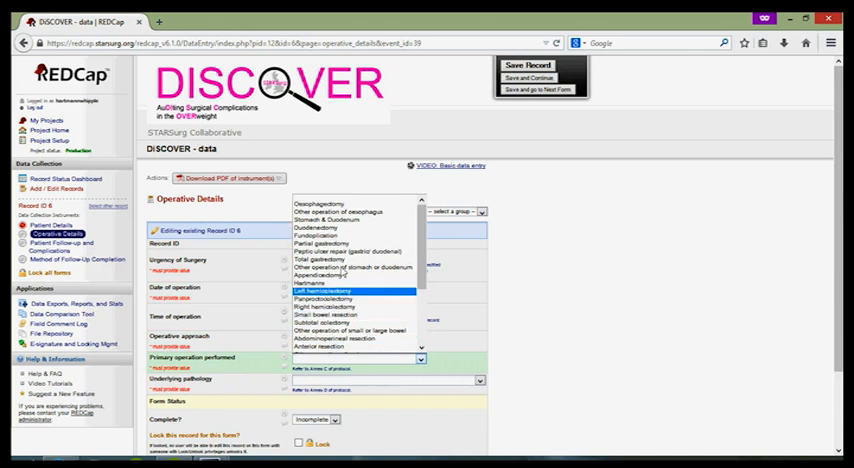
Step: Save the elective left hemicolectomy for ulcerative colitis dated 27-09-2014
scroll("down", 3)
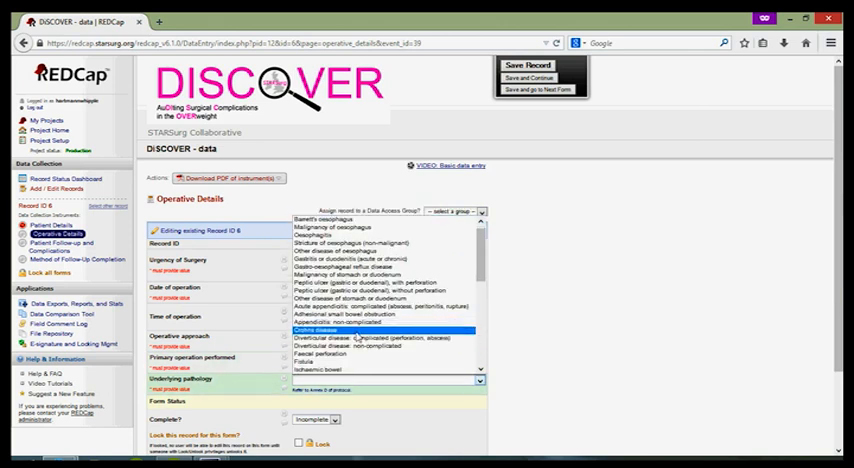
scroll("down", 3)
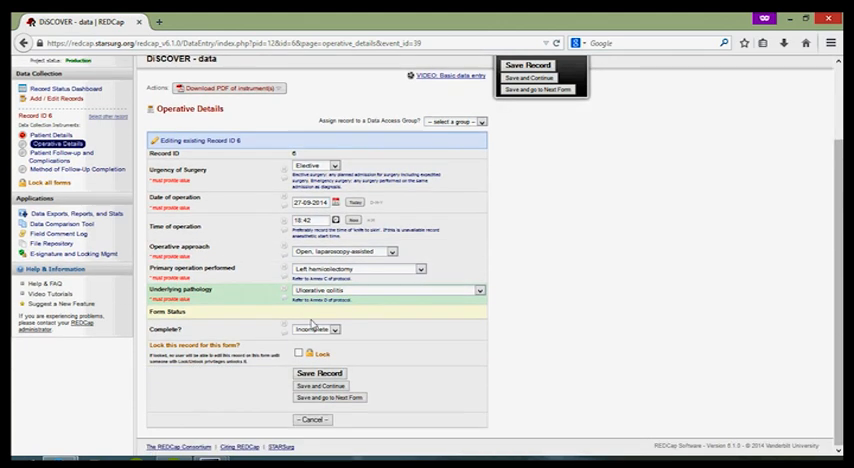
left_click(320, 373)
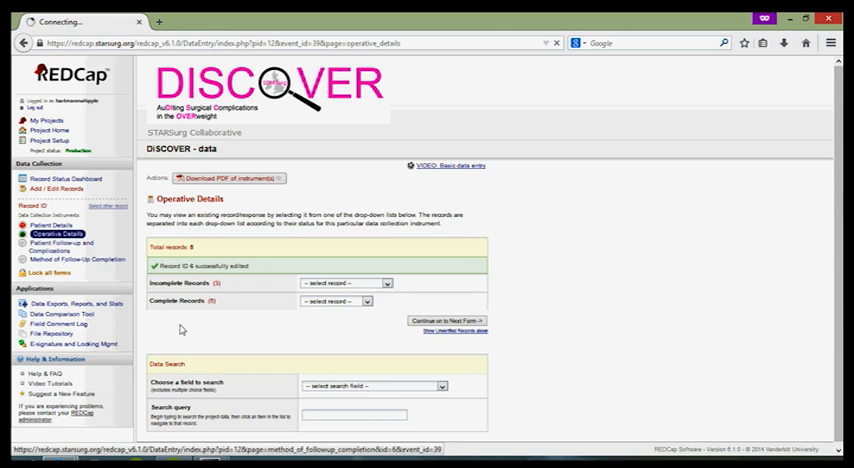
Step: Record no critical care admission for record 6 and save the follow-up form
left_click(60, 244)
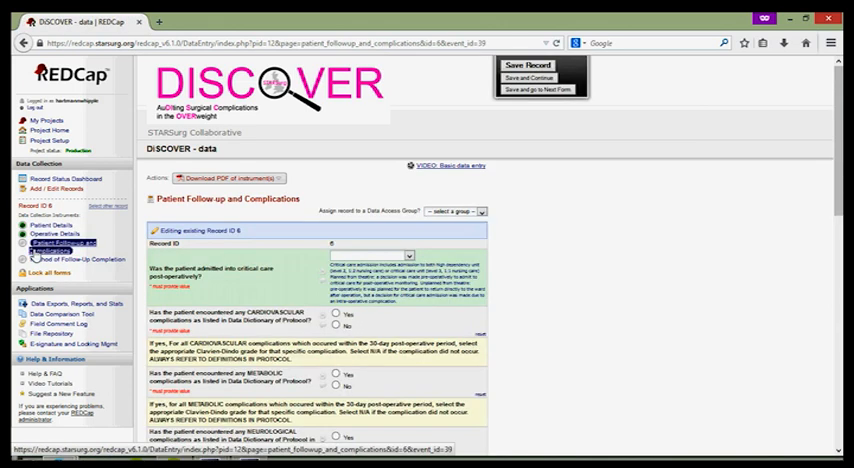
left_click(370, 256)
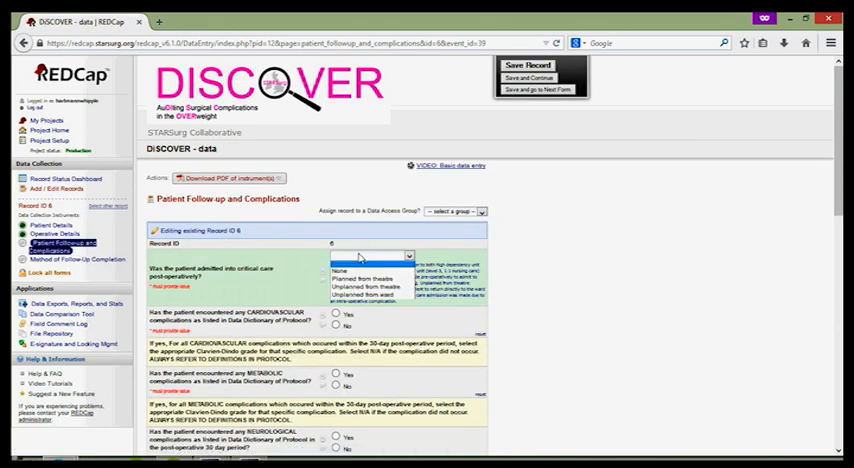
left_click(341, 270)
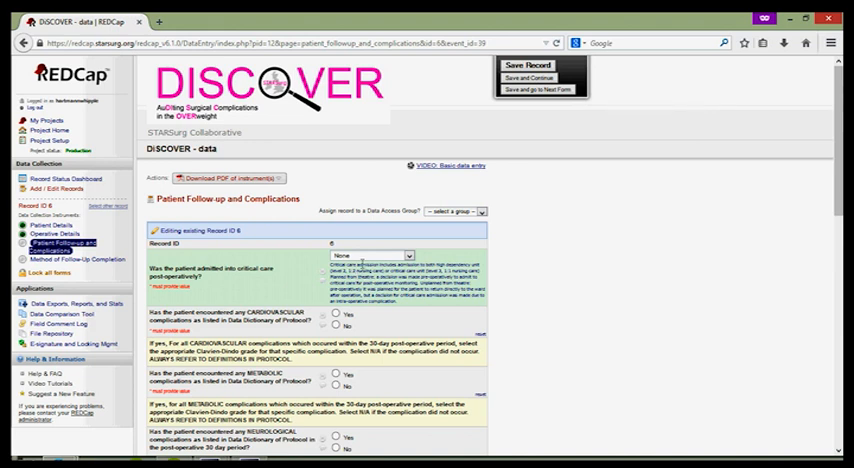
mouse_move(342, 324)
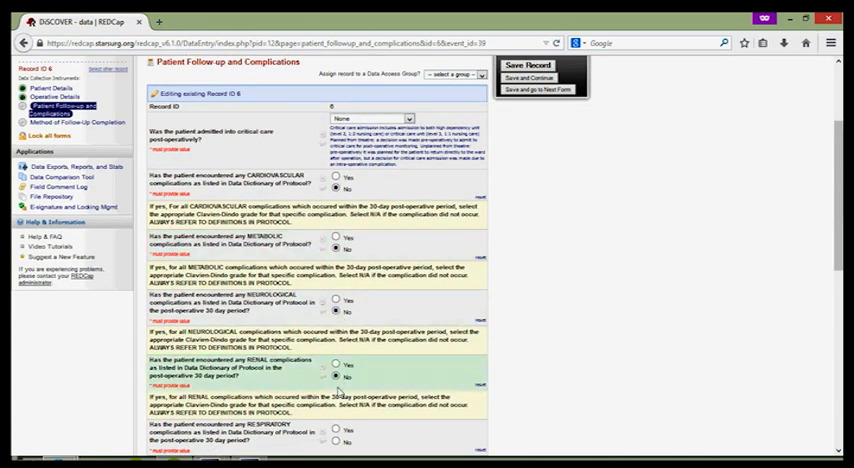
scroll("down", 3)
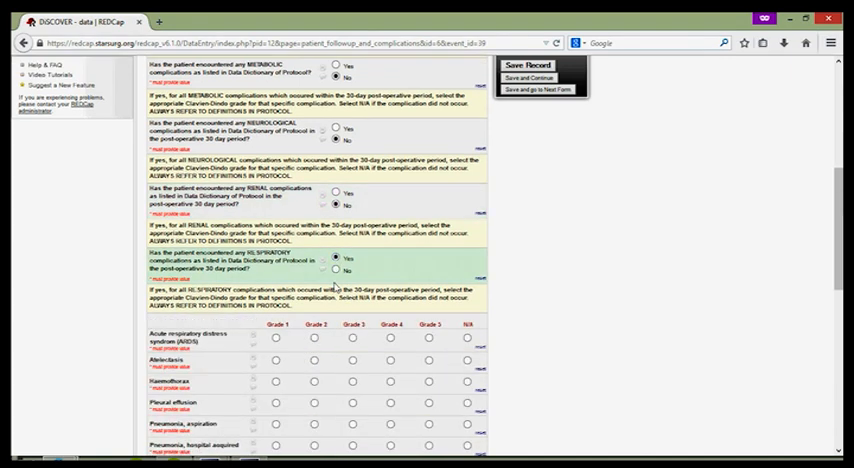
scroll("down", 3)
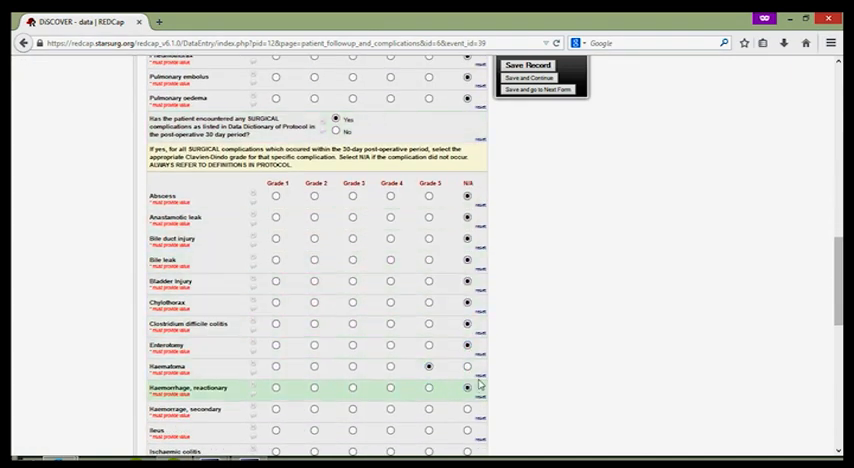
scroll("down", 3)
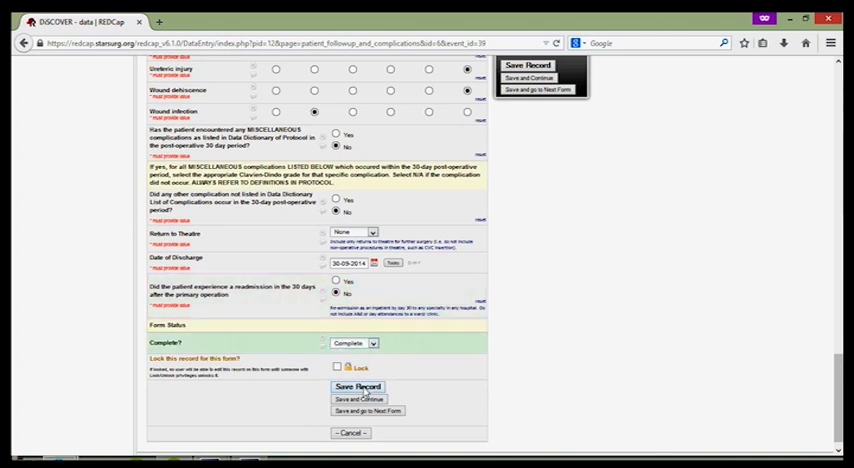
mouse_move(367, 410)
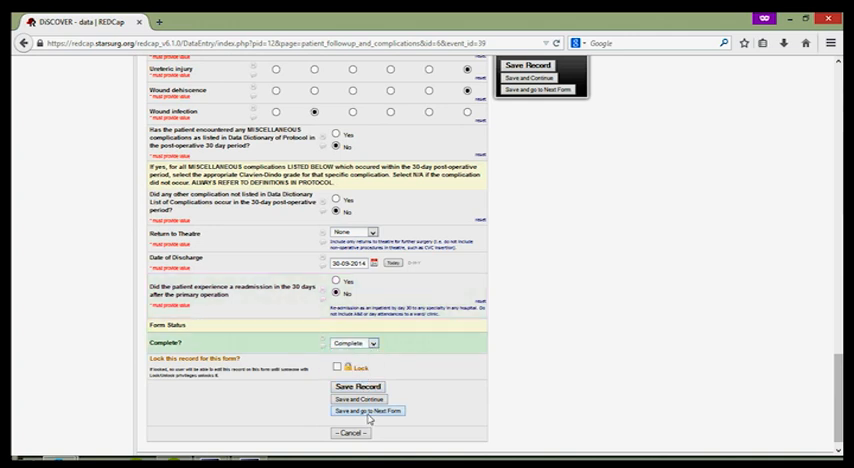
left_click(367, 410)
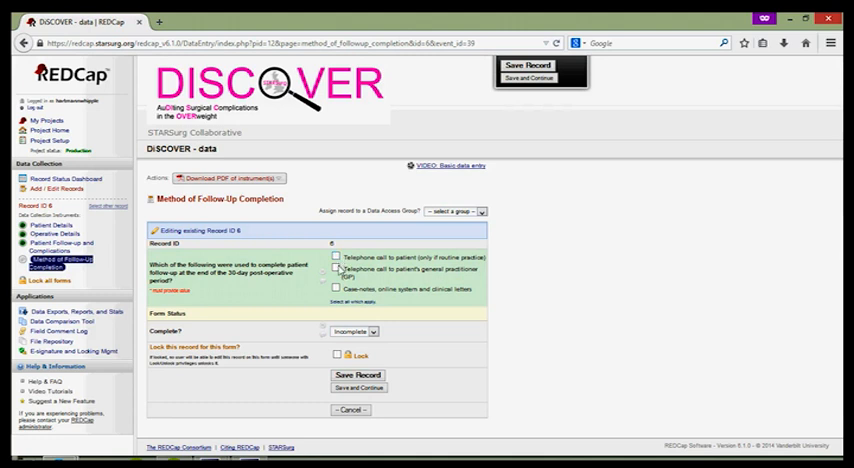
Step: Tick 'Case-notes, online system and clinical letters' as the follow-up method
left_click(336, 290)
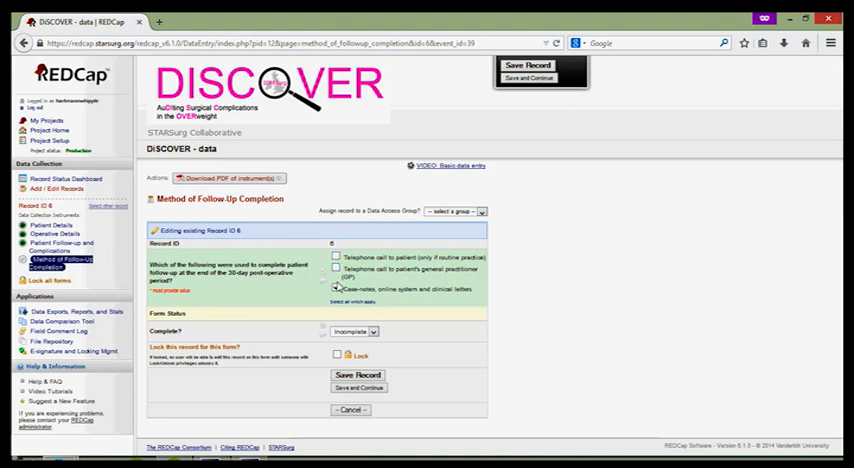
left_click(371, 331)
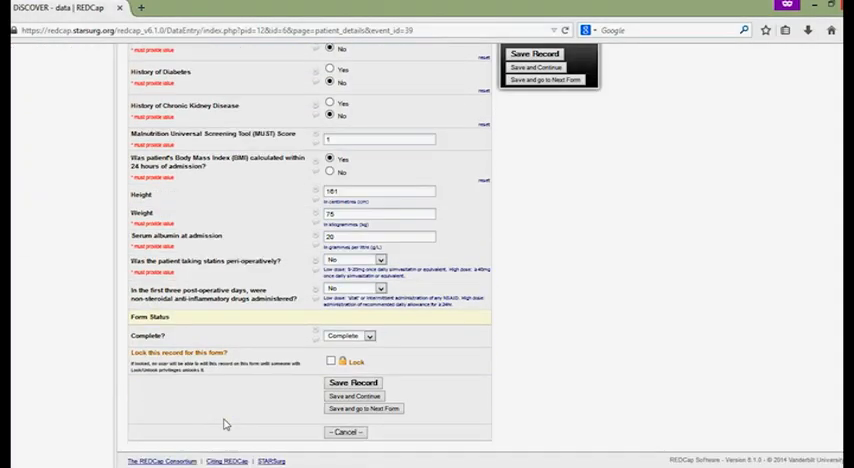
Step: Tick Lock on Patient Details, save to Operative Details, then lock and save that form
left_click(331, 362)
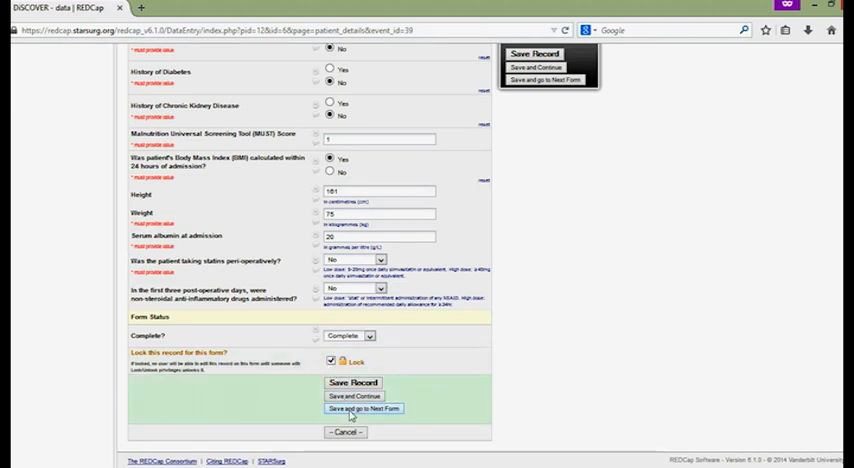
left_click(364, 407)
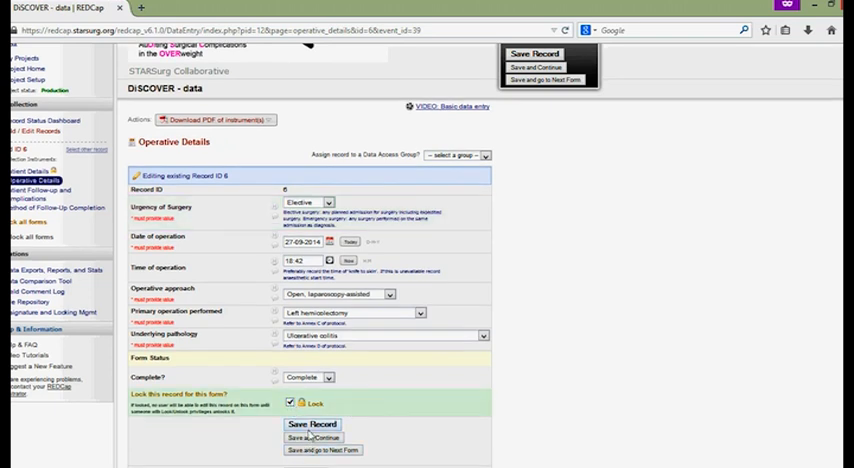
left_click(312, 424)
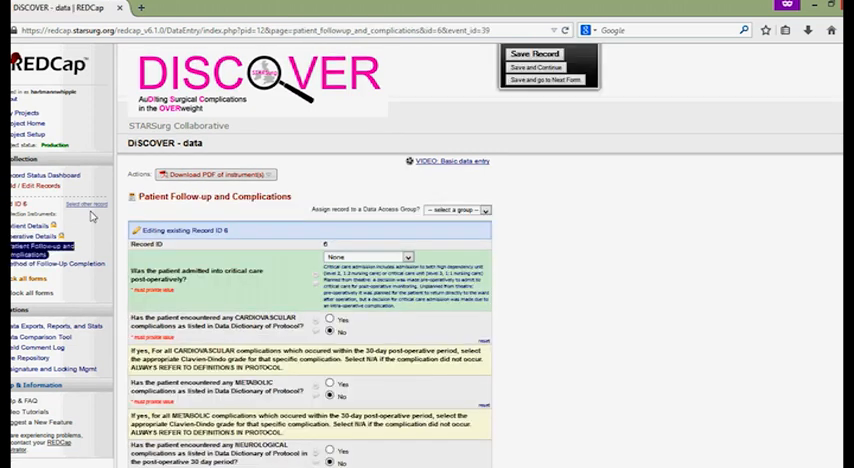
scroll("down", 3)
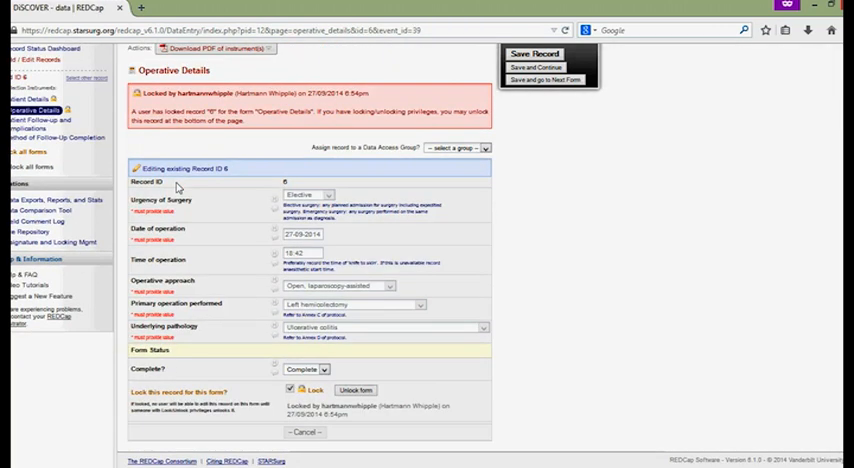
mouse_move(202, 219)
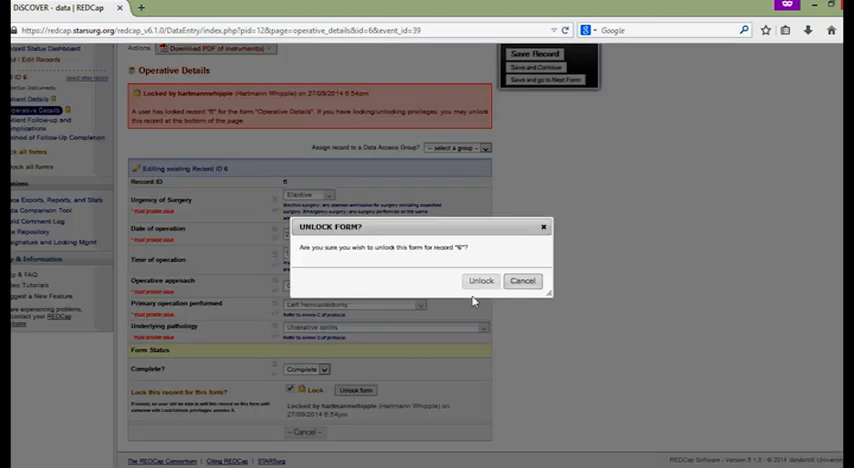
Step: Re-lock Operative Details, continue to Patient Follow-up and Complications, and tick its Lock box
left_click(481, 280)
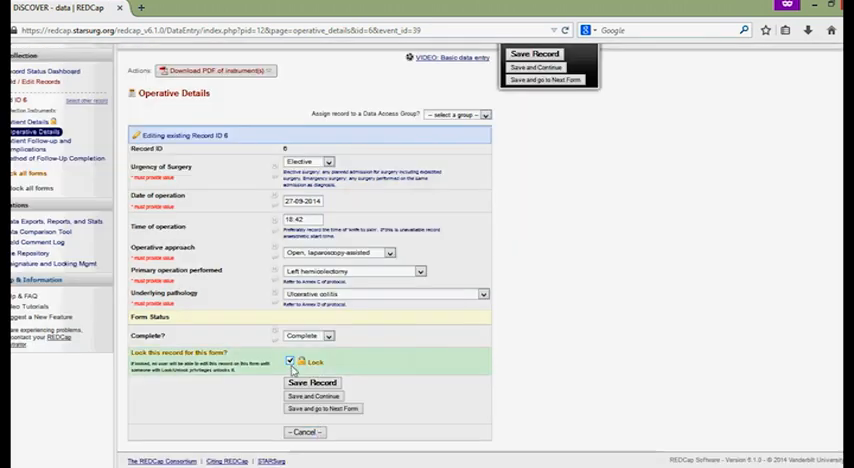
left_click(322, 408)
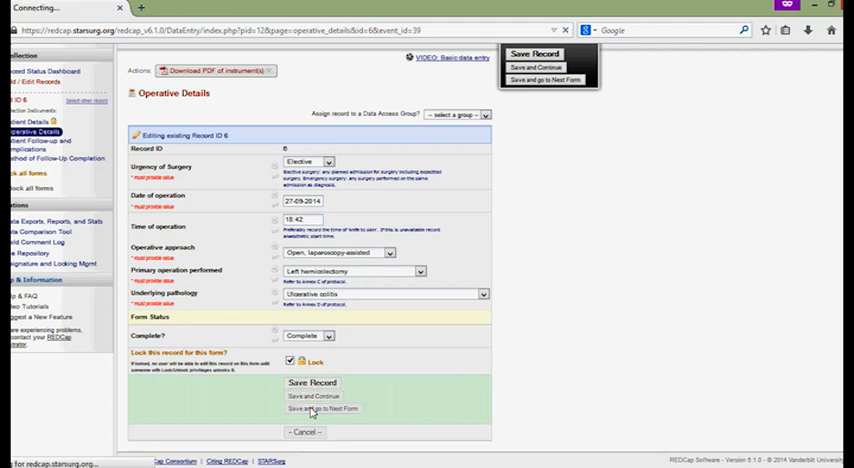
left_click(321, 409)
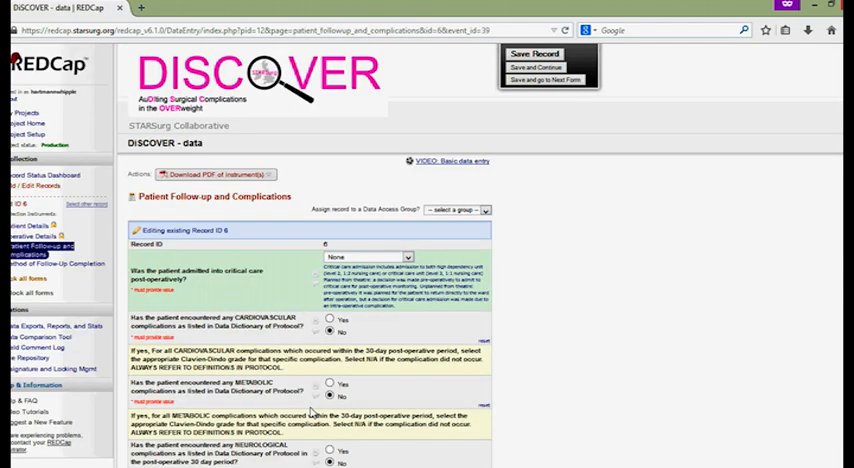
scroll("down", 3)
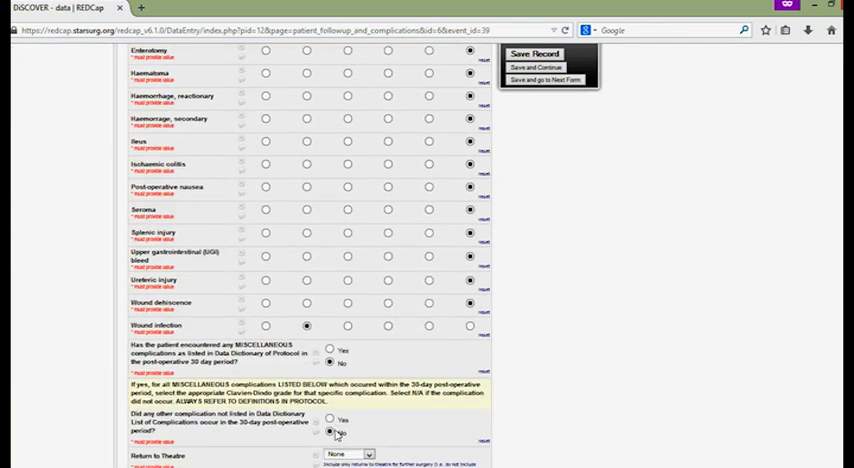
scroll("down", 3)
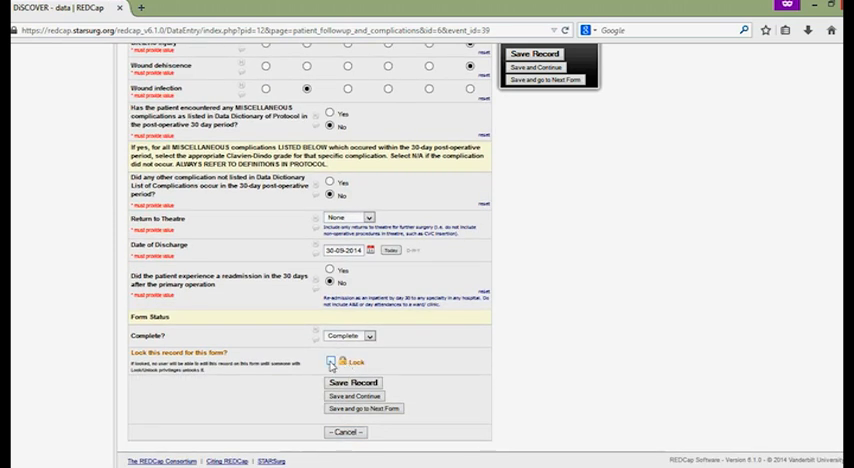
left_click(331, 361)
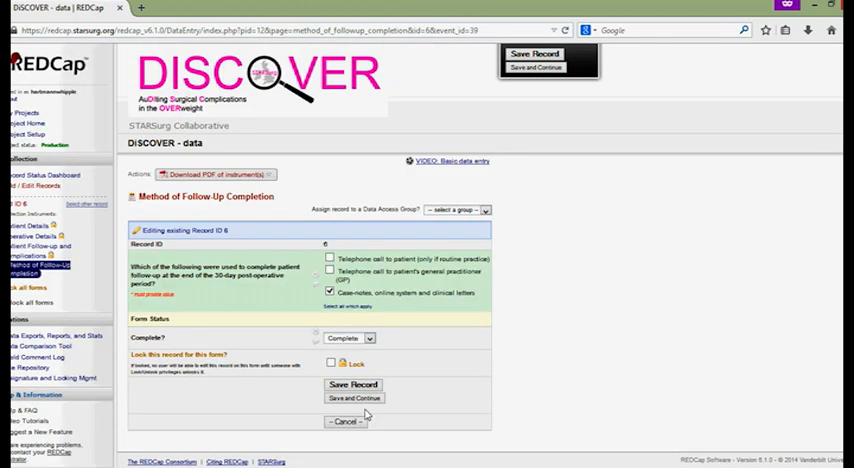
mouse_move(323, 339)
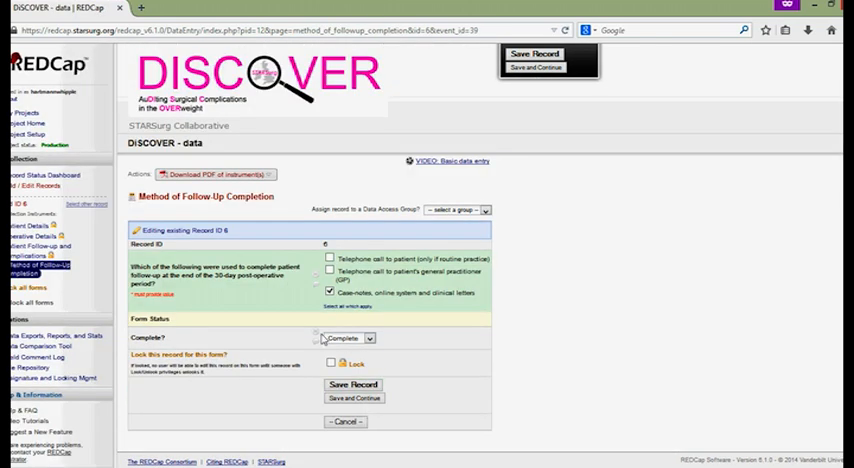
Step: Tick Lock on Method of Follow-Up Completion, confirm 'Lock all forms', and reload the page
left_click(331, 363)
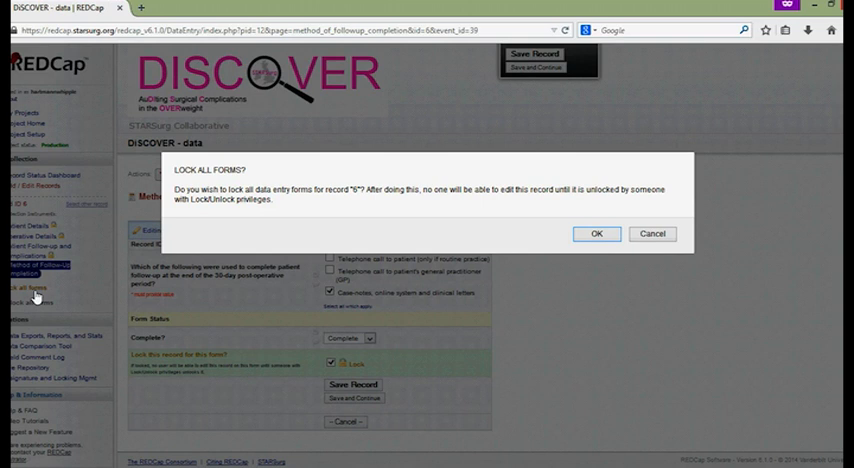
left_click(596, 233)
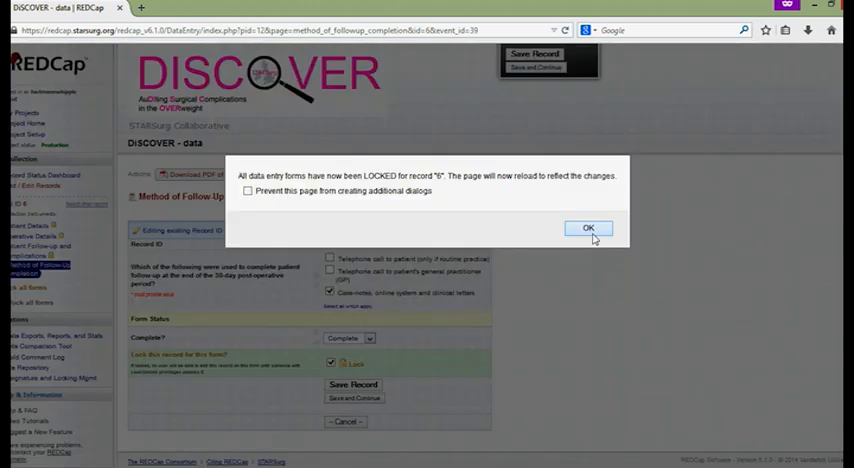
left_click(589, 228)
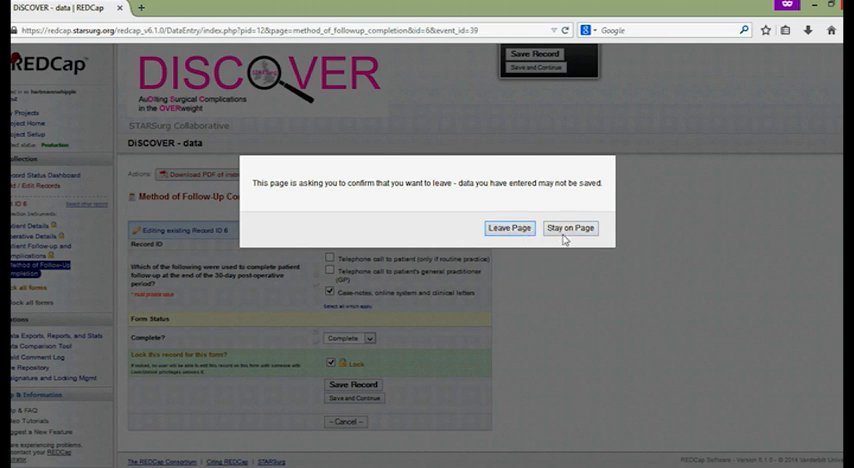
left_click(510, 228)
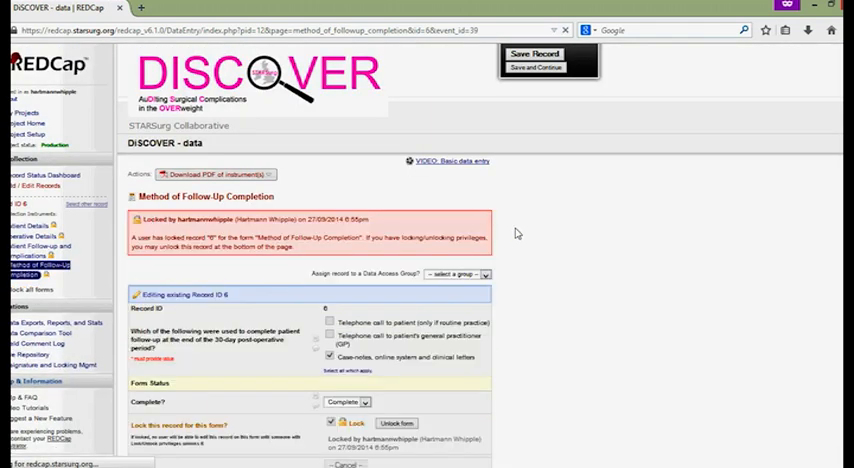